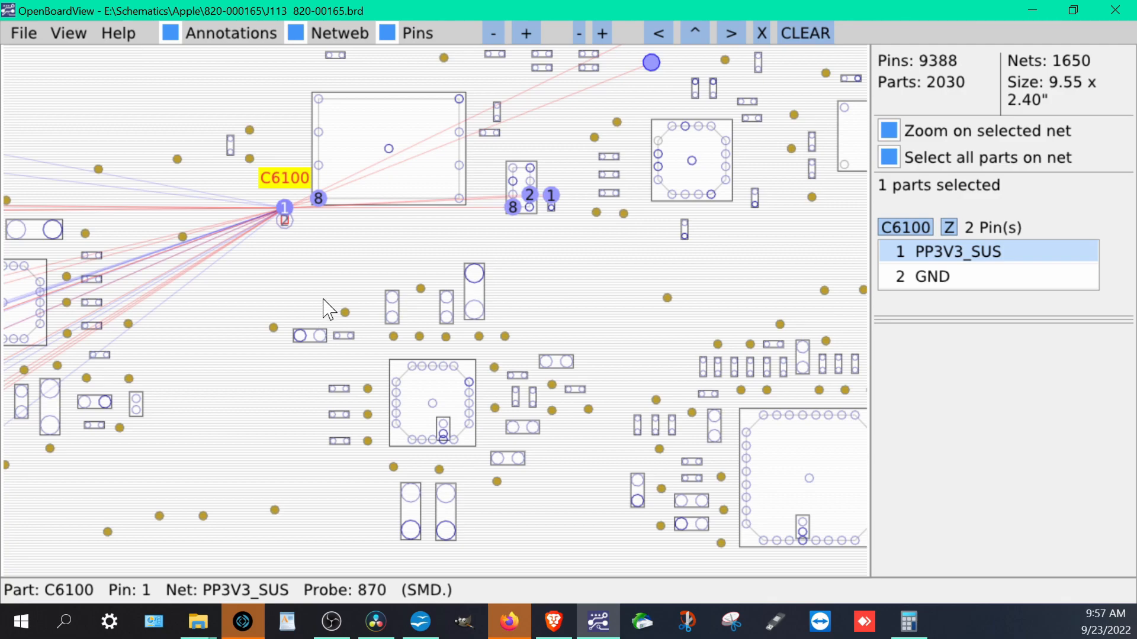
mouse_move(283, 217)
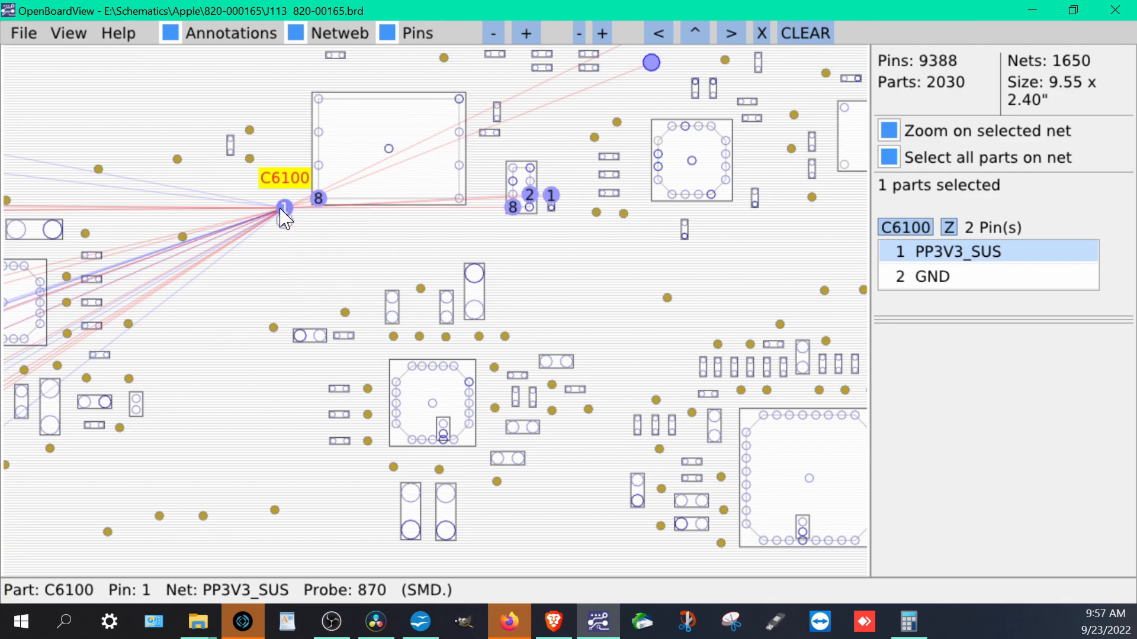
mouse_move(287, 233)
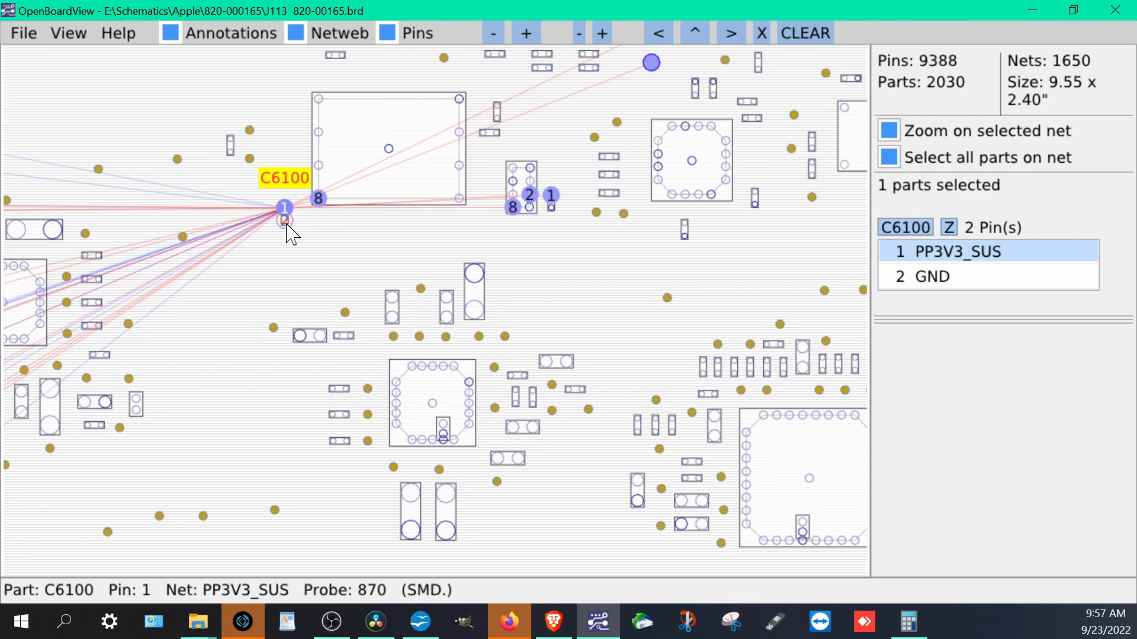
mouse_move(283, 217)
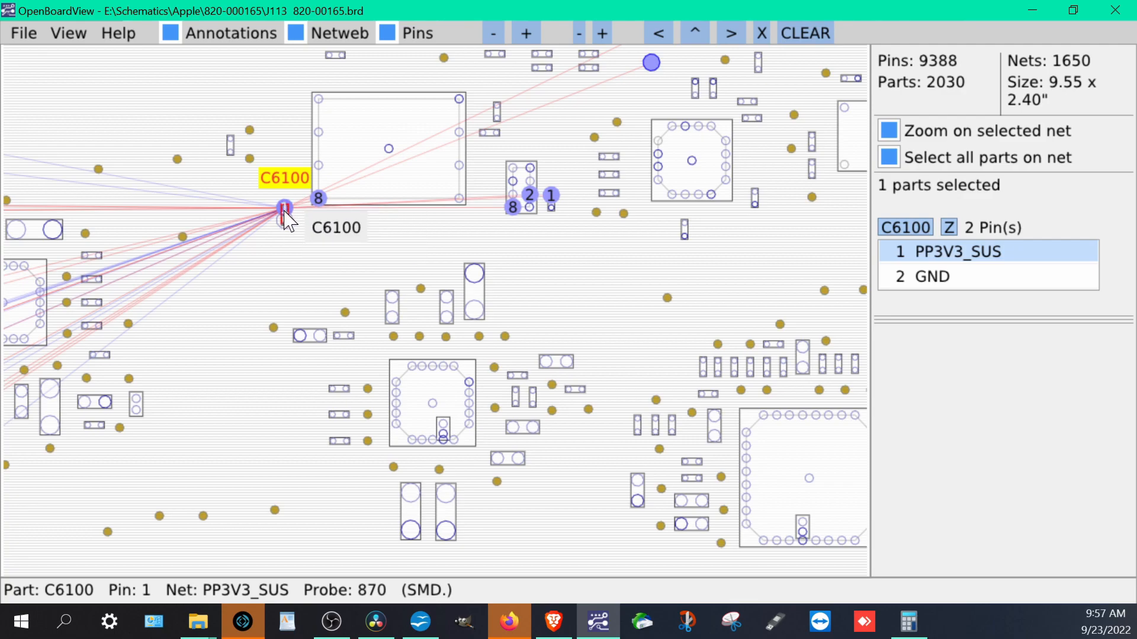
mouse_move(283, 210)
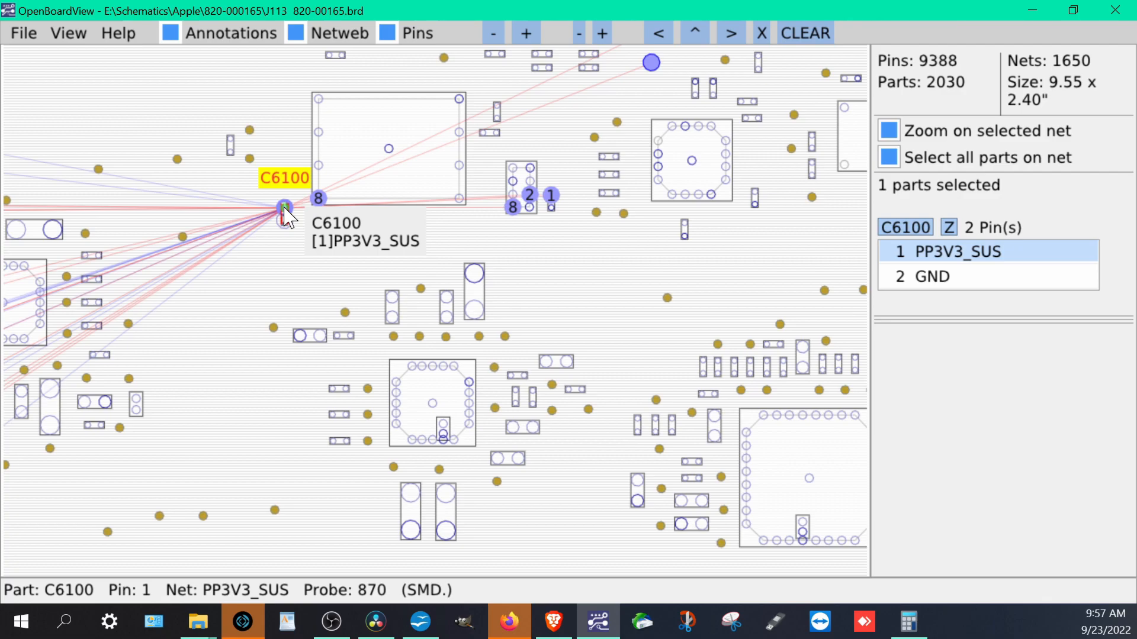
mouse_move(351, 152)
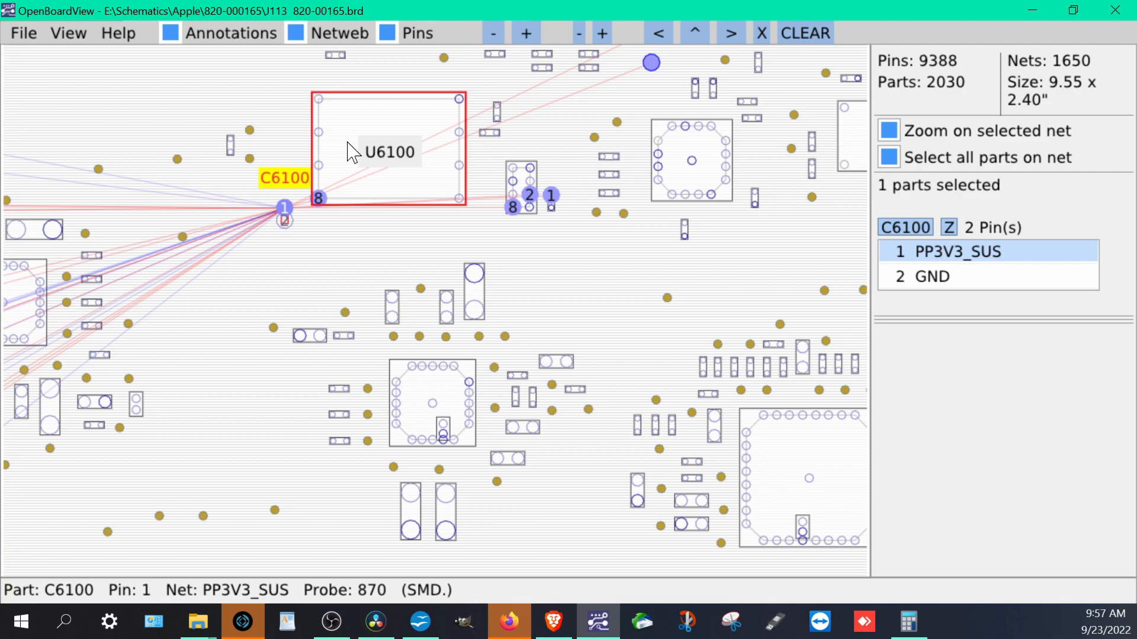
- Select ROM chip U6100 on the board to list its nine pins and nets
left_click(388, 149)
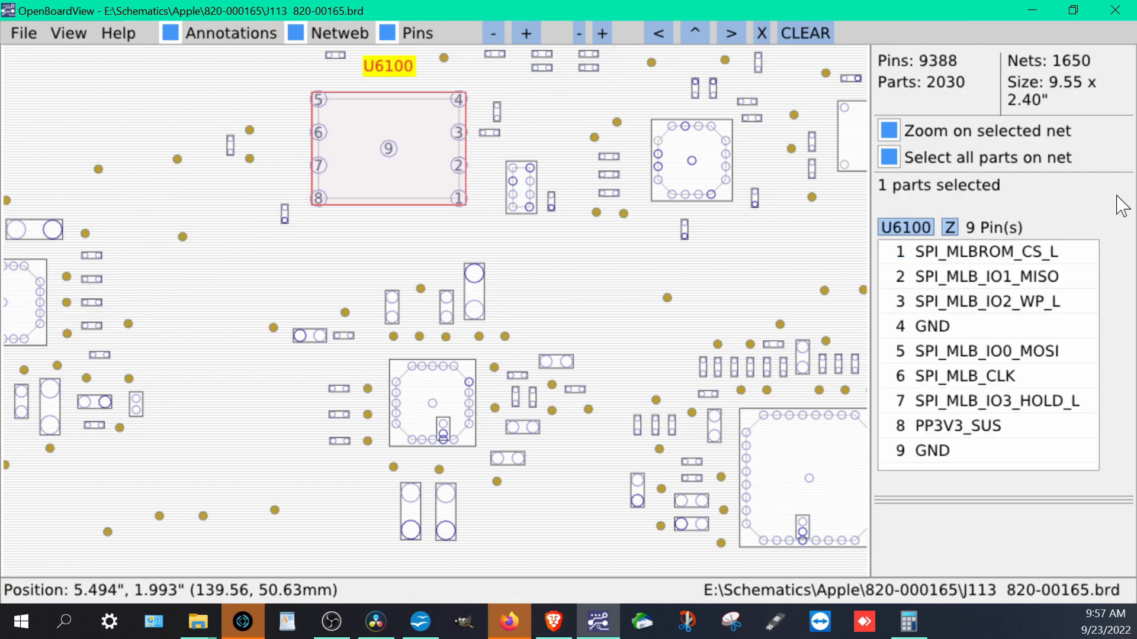
left_click(986, 252)
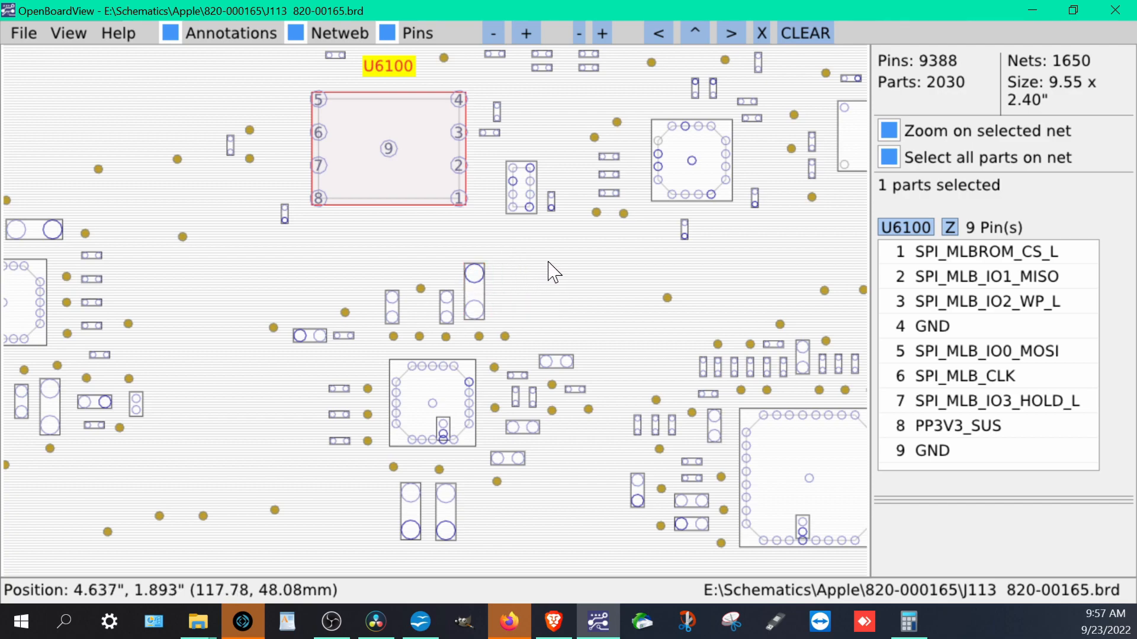
mouse_move(542, 262)
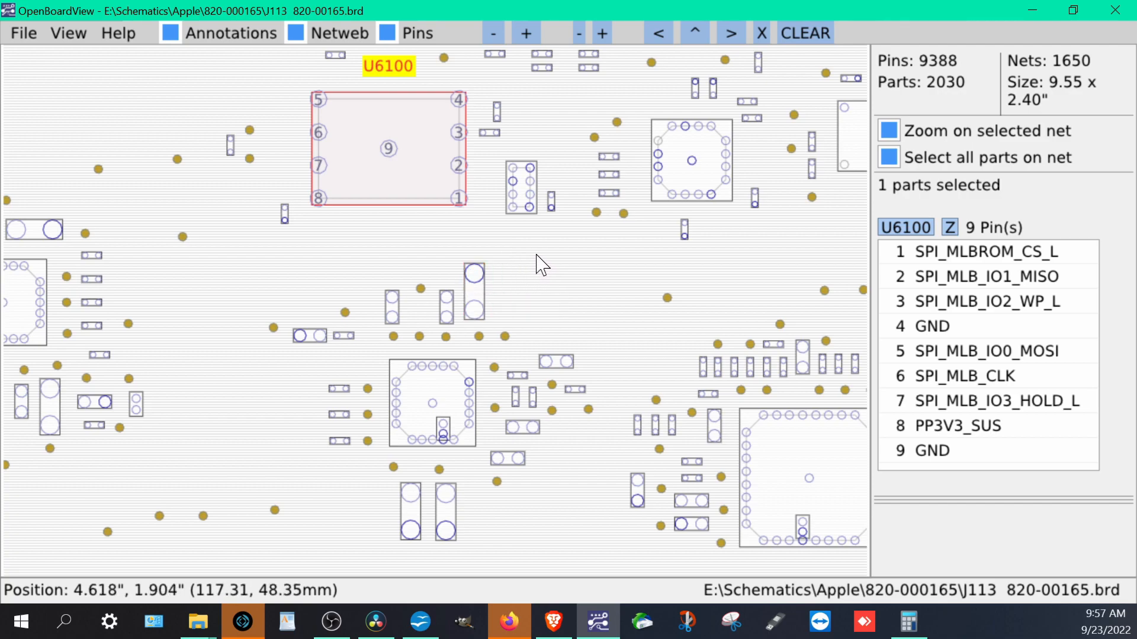
mouse_move(395, 248)
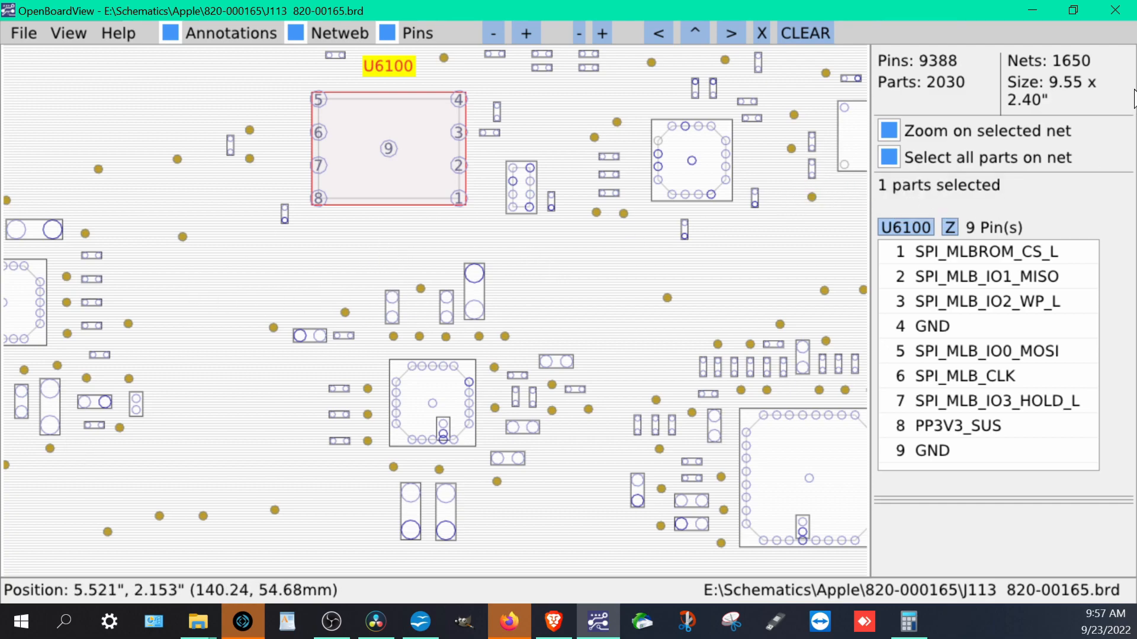
mouse_move(511, 589)
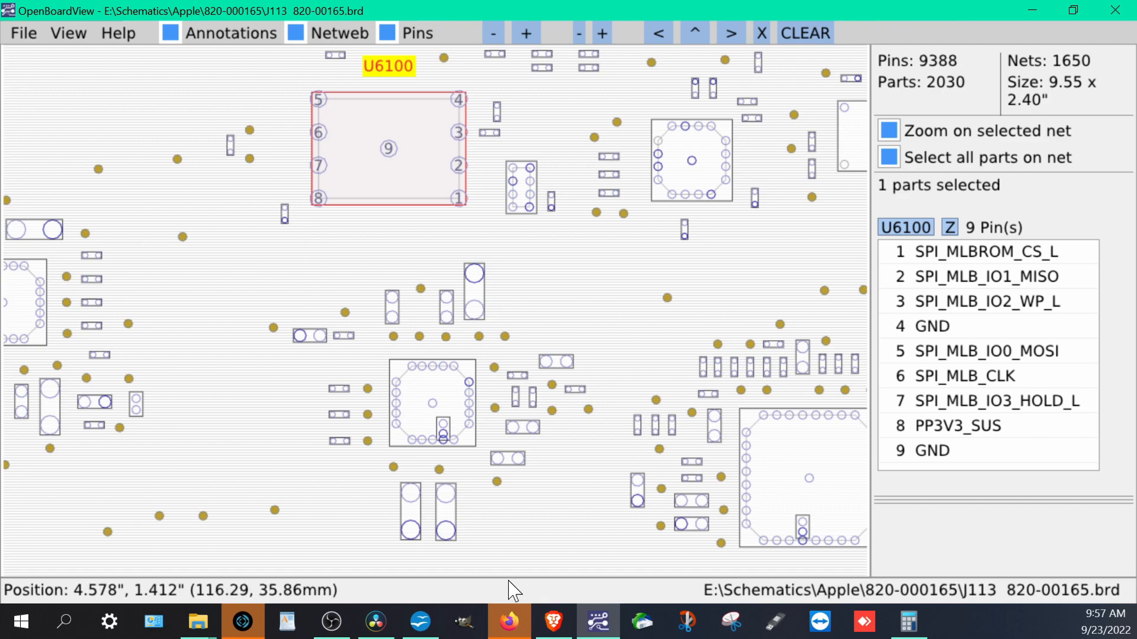